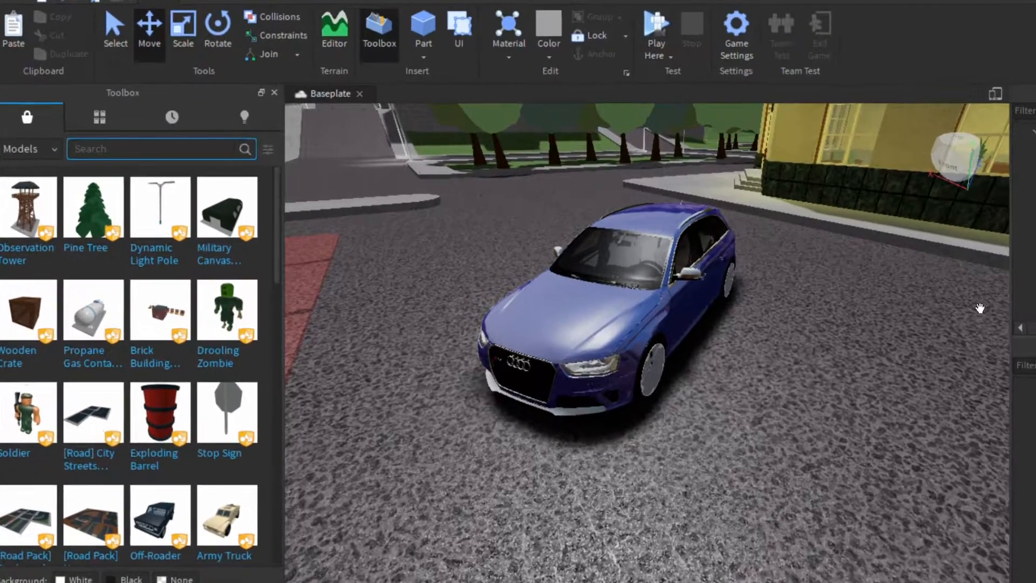
Step: Search the Toolbox models for "spoiler"
type("spoiler")
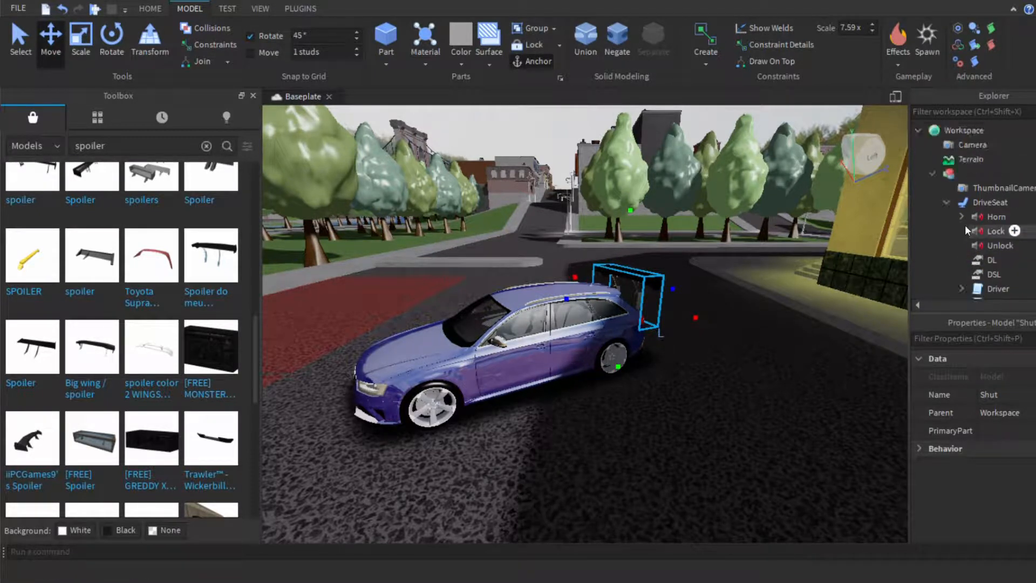
Step: Move the Shut spoiler model under the car's Body model in Explorer
left_click(971, 159)
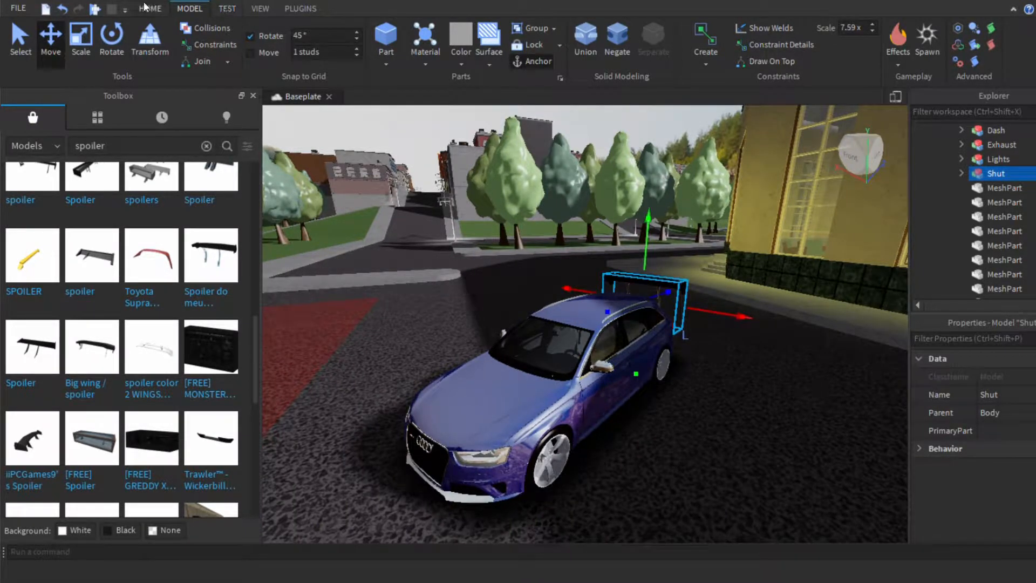
Step: Start a Play test of the spoiler-equipped car from the Home tab
left_click(150, 9)
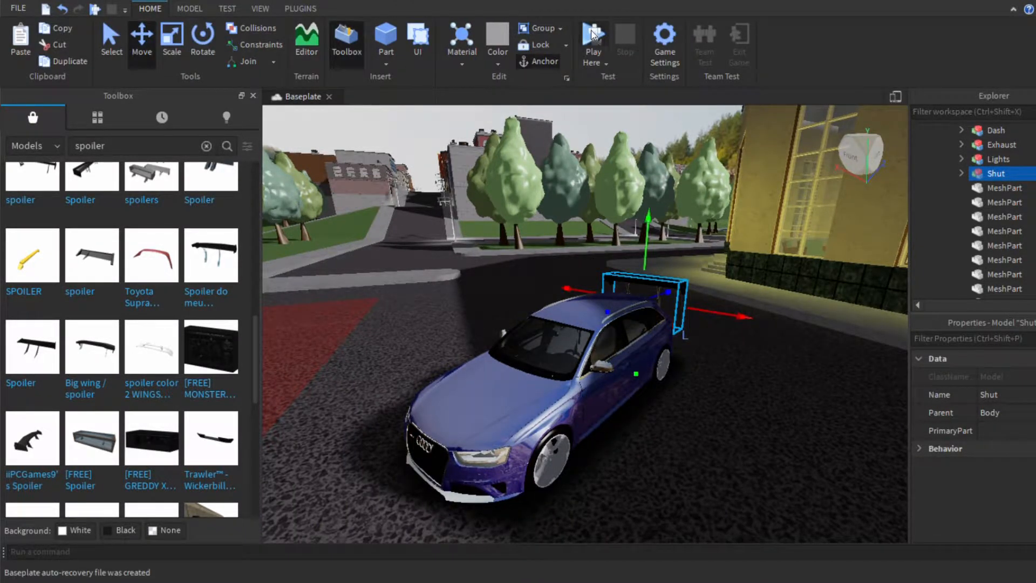
left_click(592, 40)
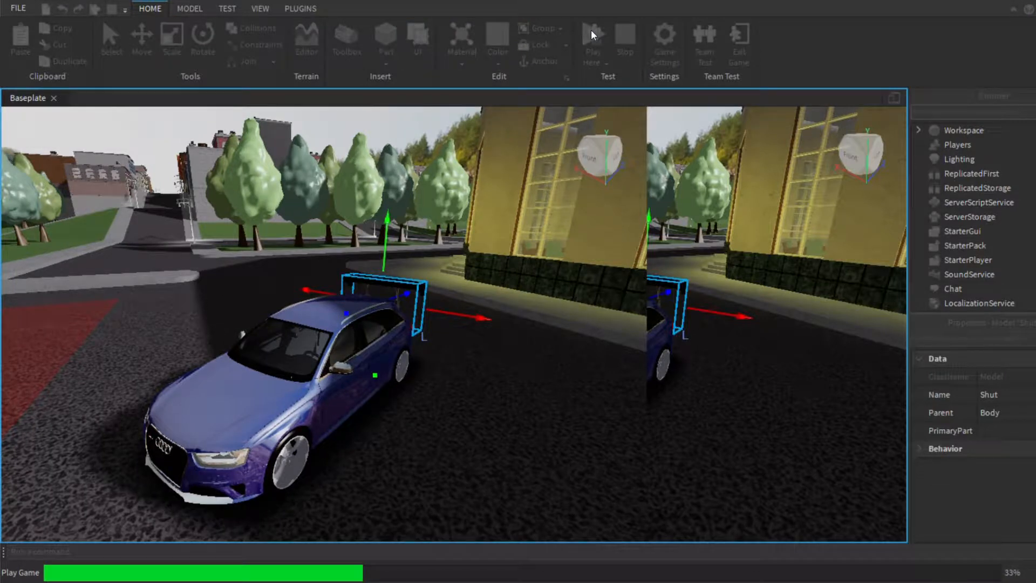
left_click(592, 39)
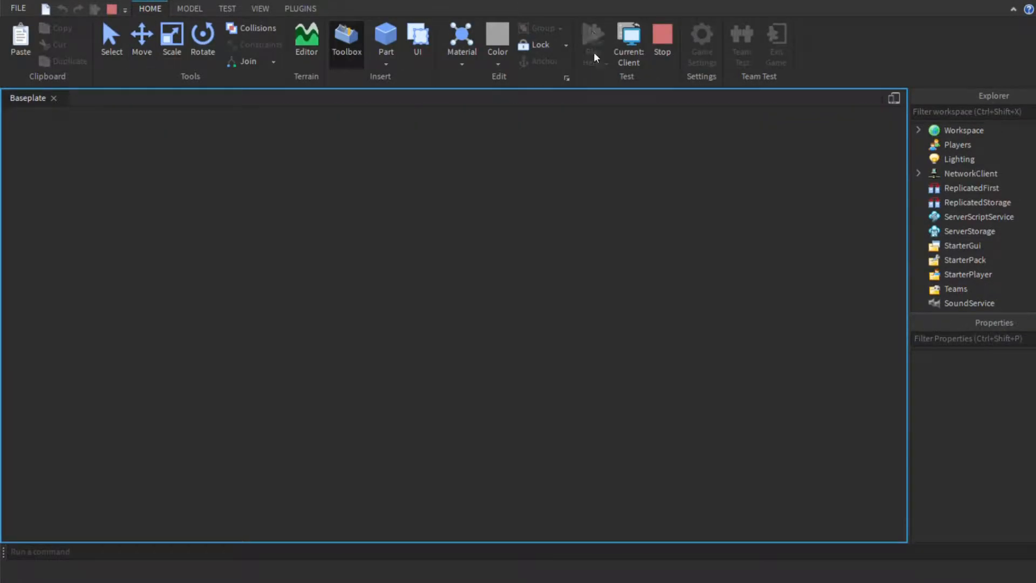